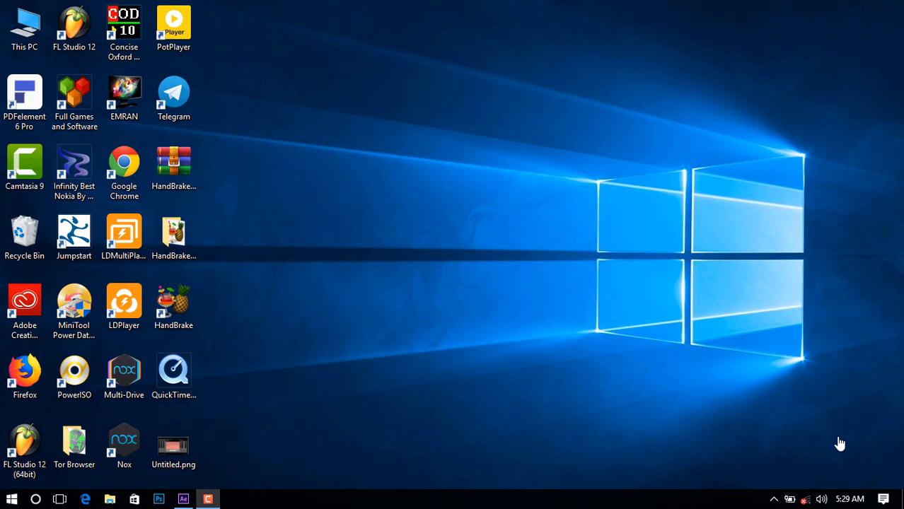
Restore the untitled After Effects project from the taskbar and open the Composition menu.
click(201, 498)
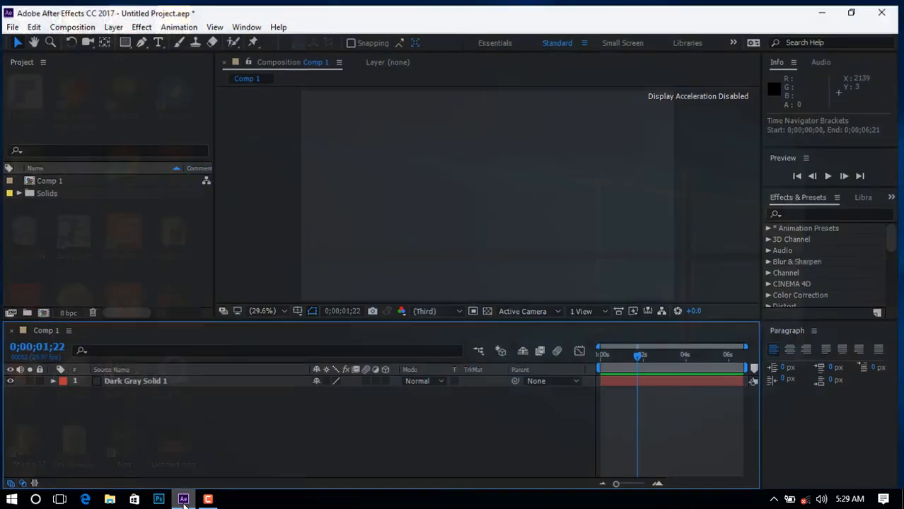
click(72, 27)
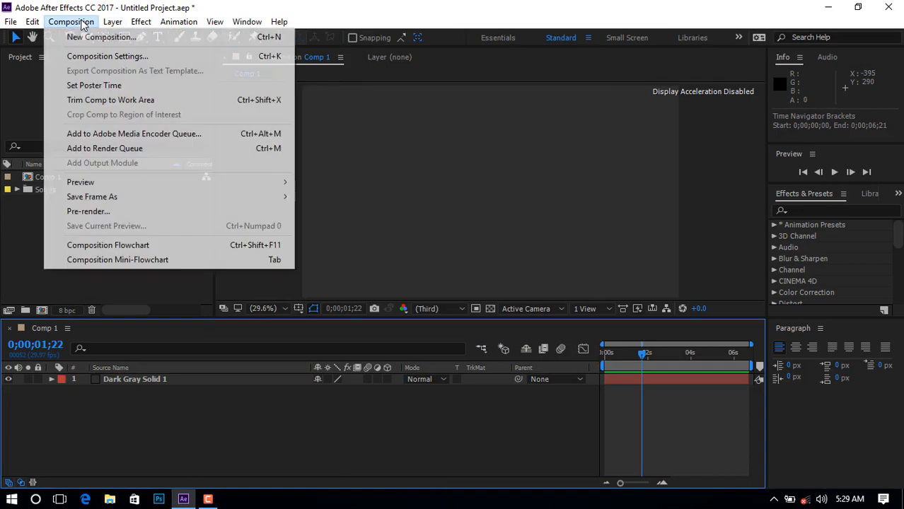
mouse_move(123, 141)
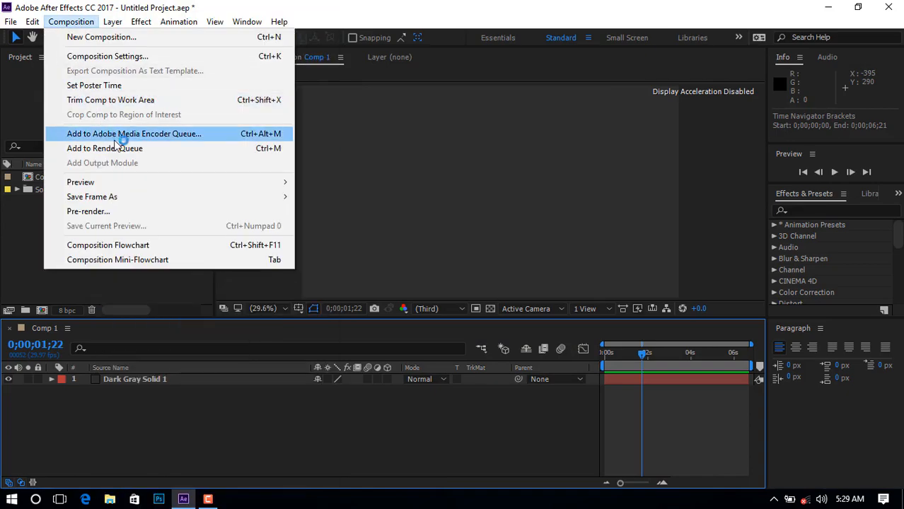
Add Comp 1 to the render queue and set its output module format to QuickTime.
click(104, 148)
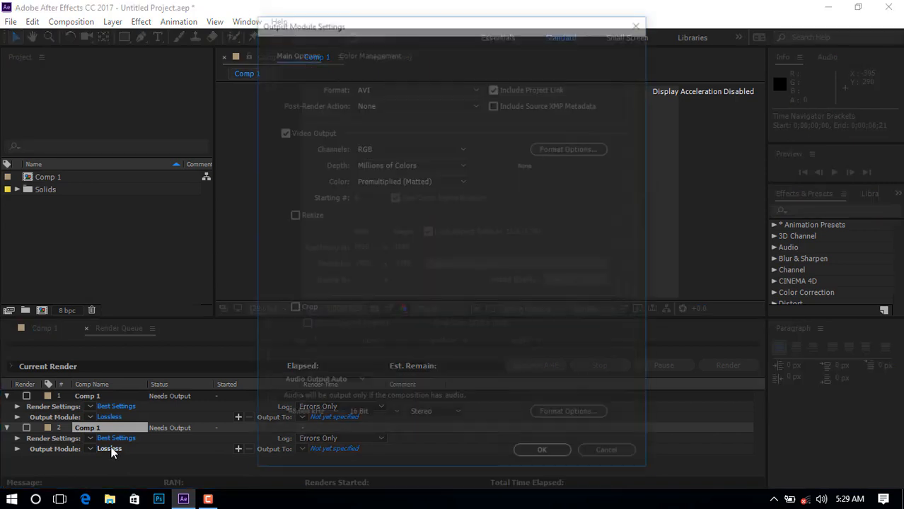
click(418, 86)
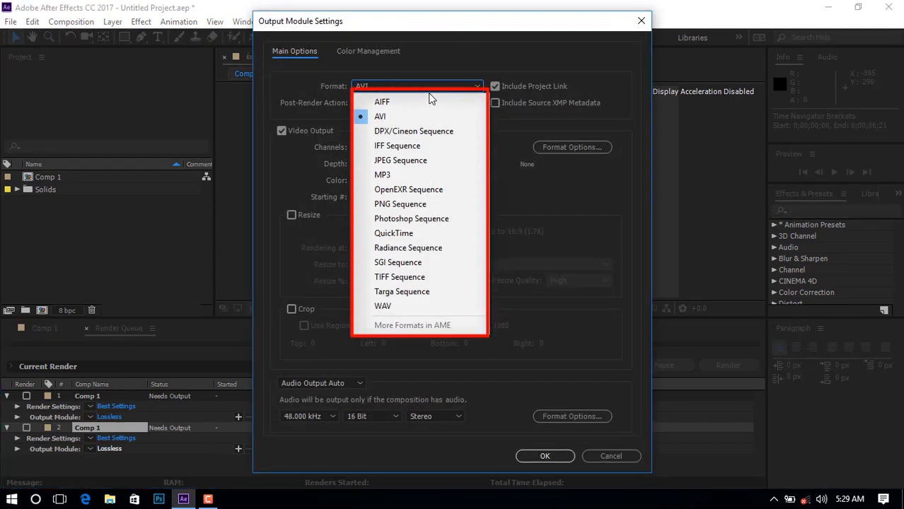
mouse_move(390, 222)
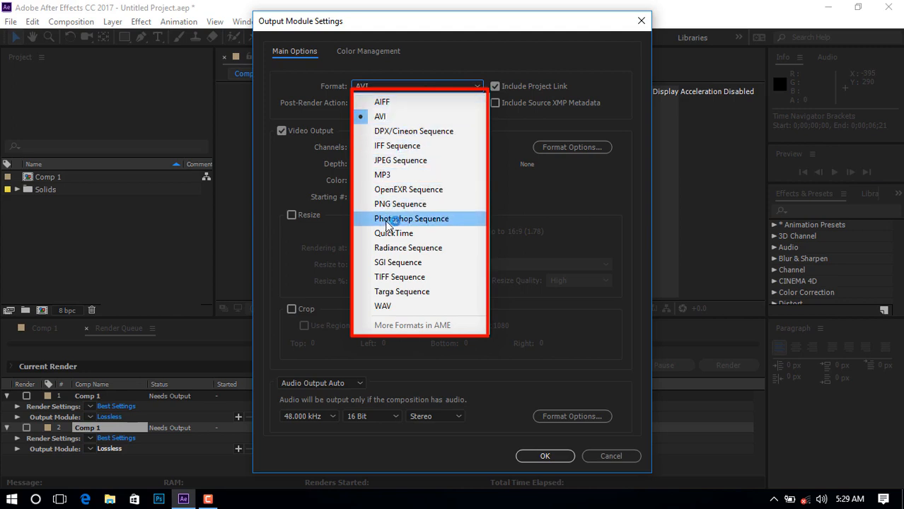
mouse_move(408, 102)
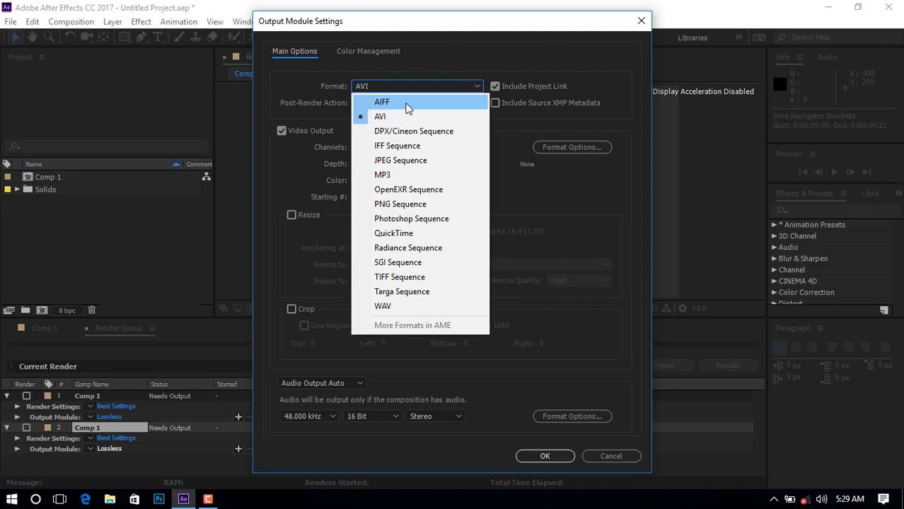
mouse_move(412, 131)
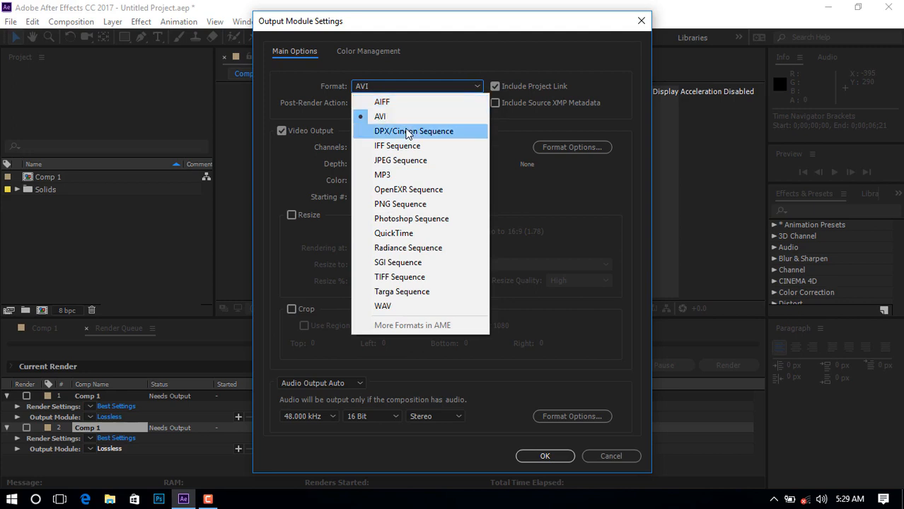
mouse_move(430, 134)
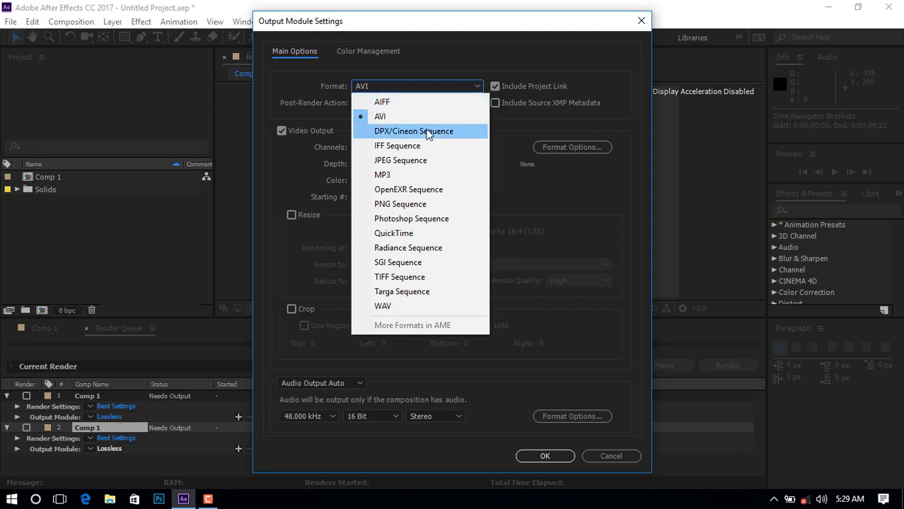
mouse_move(400, 248)
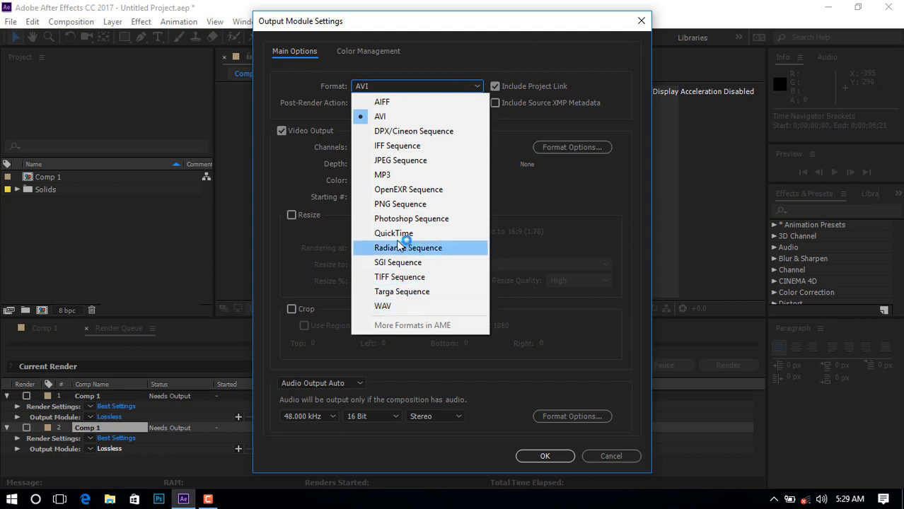
click(393, 232)
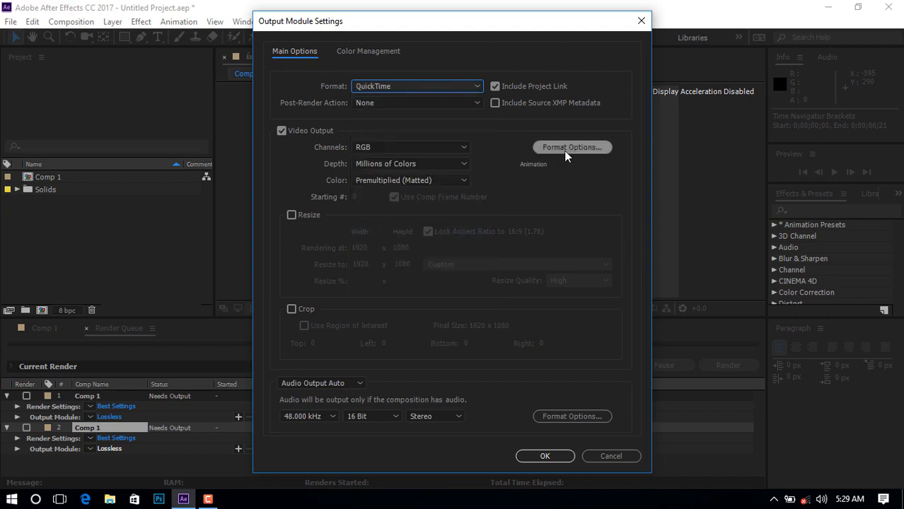
Check the QuickTime format options' video codecs, finding no H.264, leaving Animation selected.
click(572, 148)
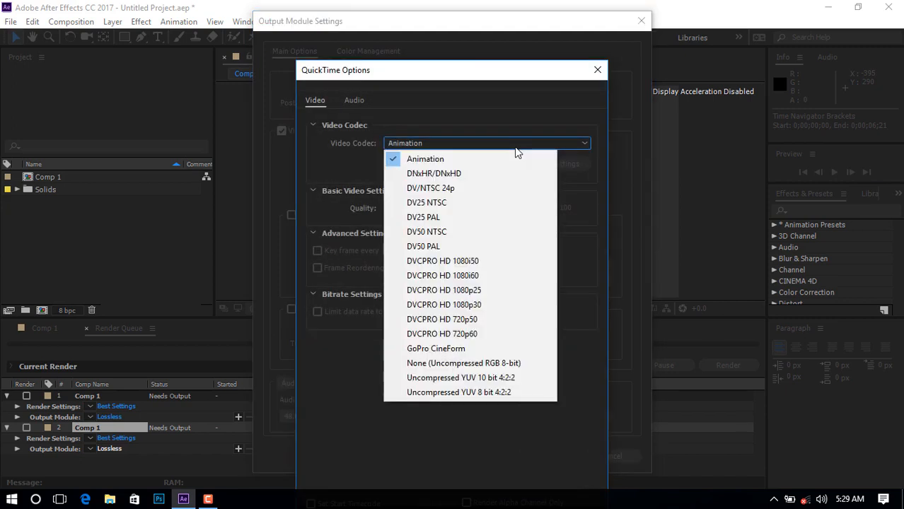
mouse_move(493, 177)
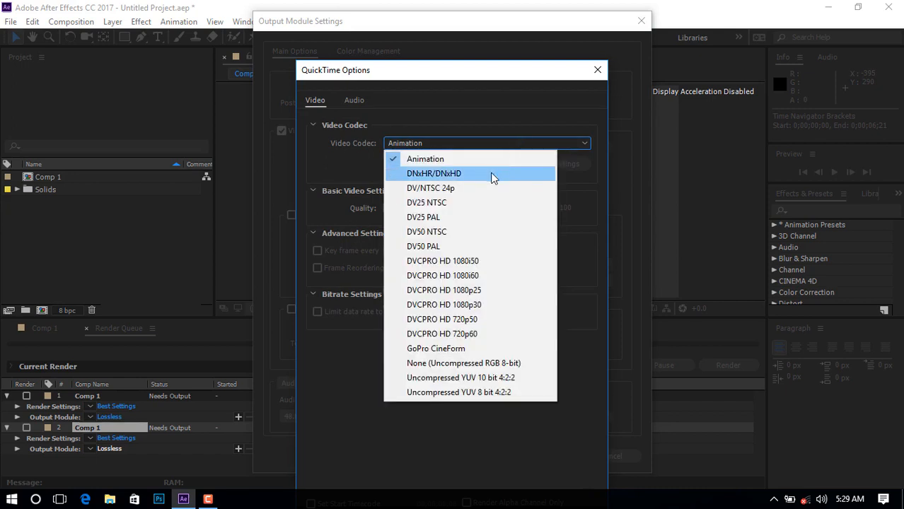
mouse_move(482, 204)
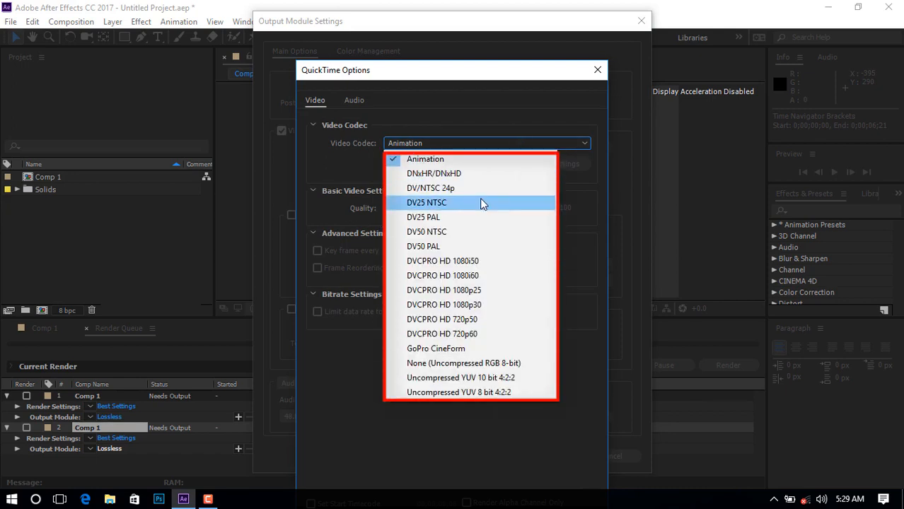
mouse_move(457, 319)
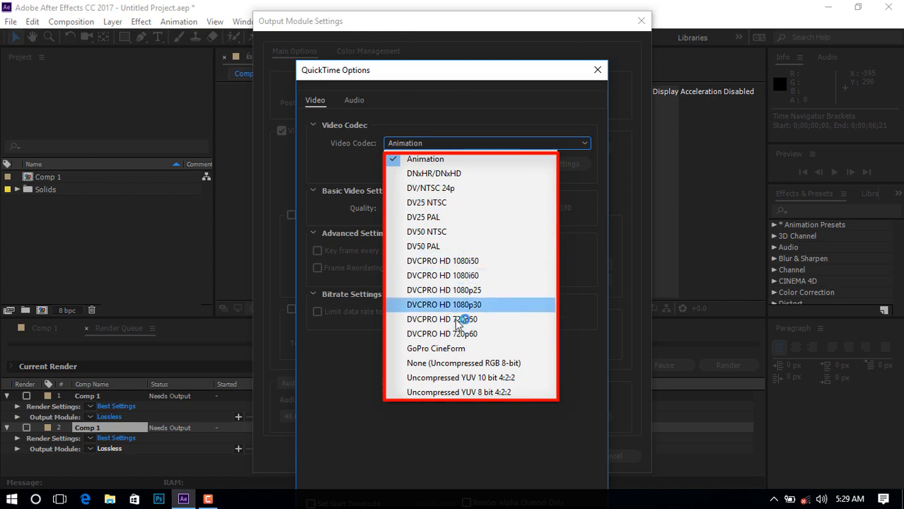
mouse_move(502, 130)
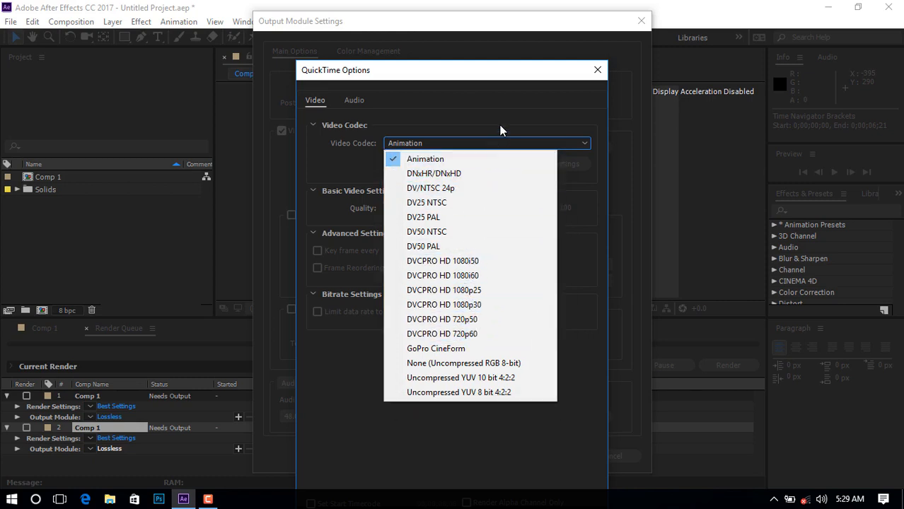
click(596, 70)
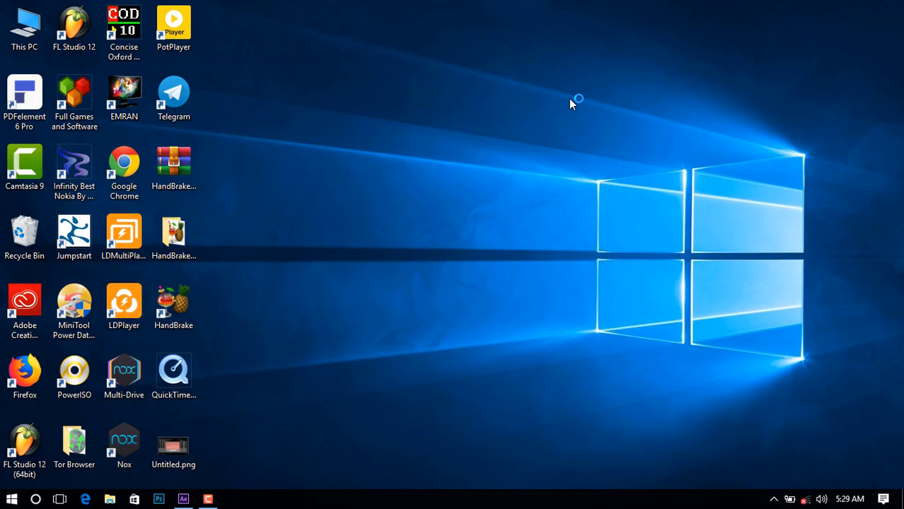
click(173, 370)
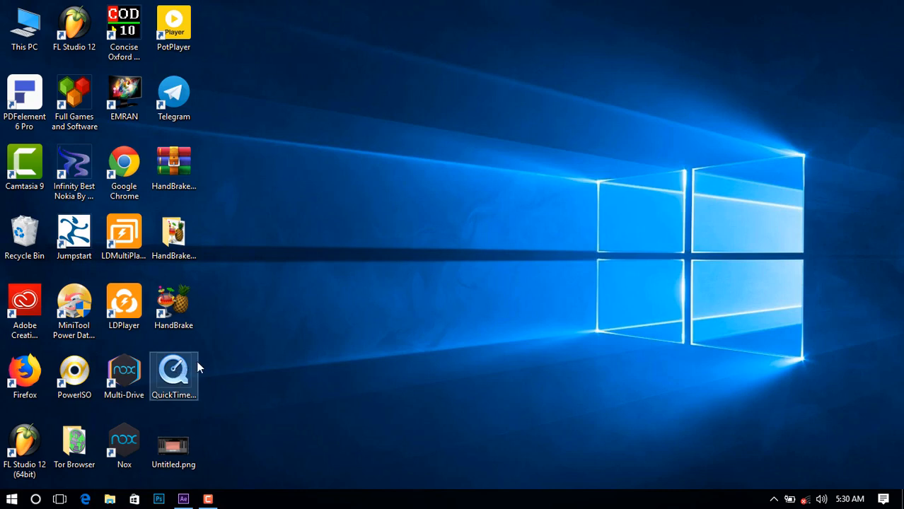
mouse_move(178, 369)
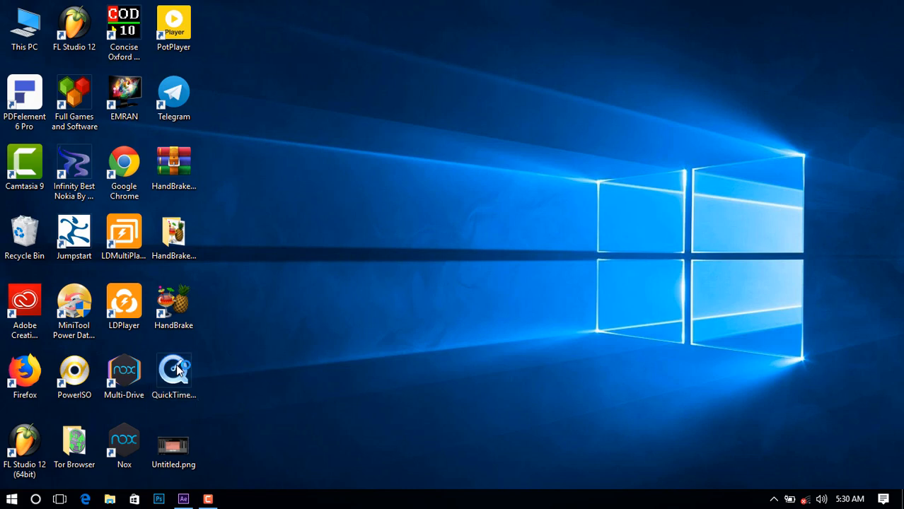
Run QuickTime Alternative Setup with Media Player Classic and the default Start Menu folder, reaching Additional Tasks.
double_click(174, 369)
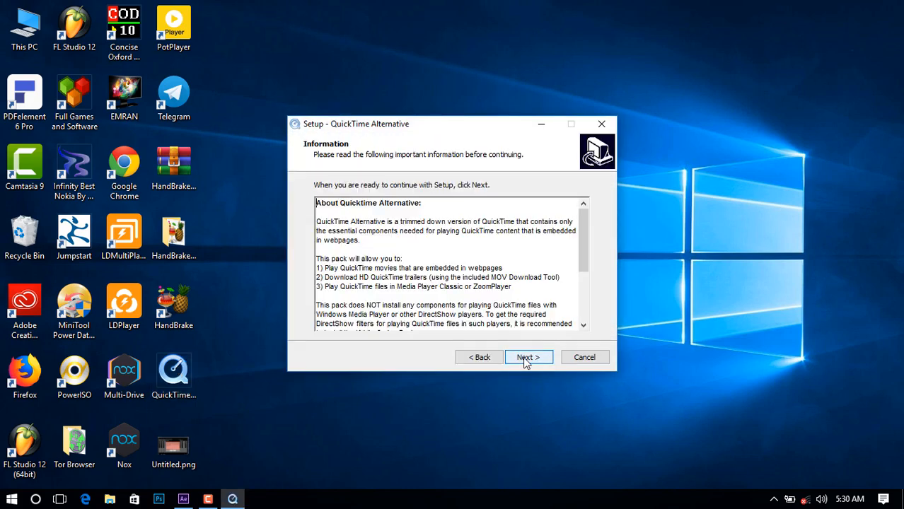
click(528, 357)
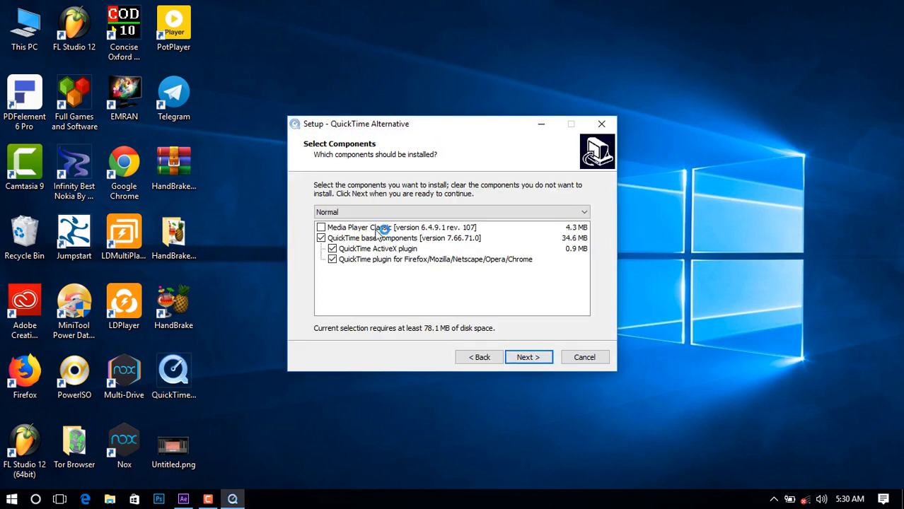
click(321, 227)
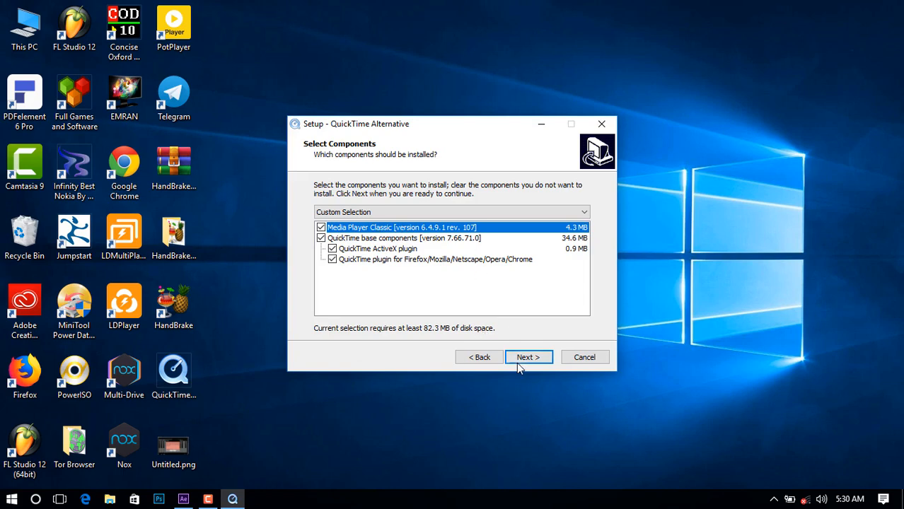
click(529, 356)
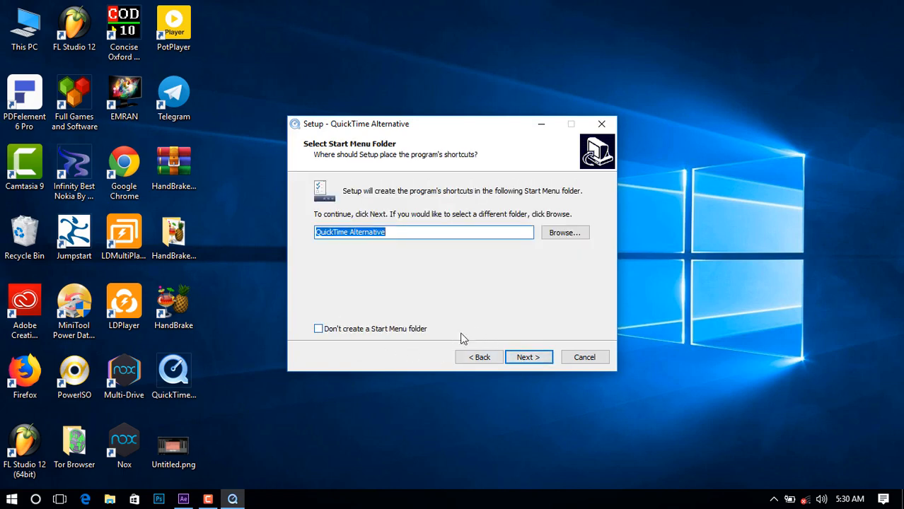
click(529, 358)
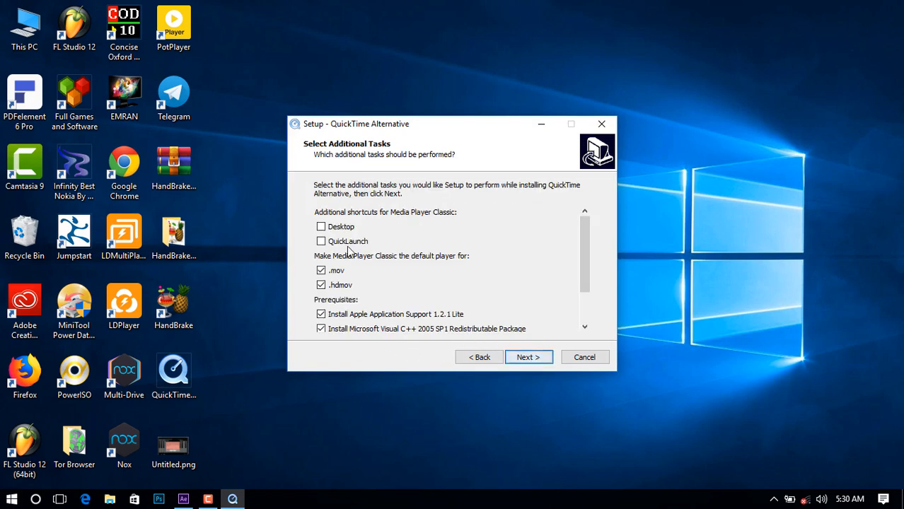
mouse_move(374, 223)
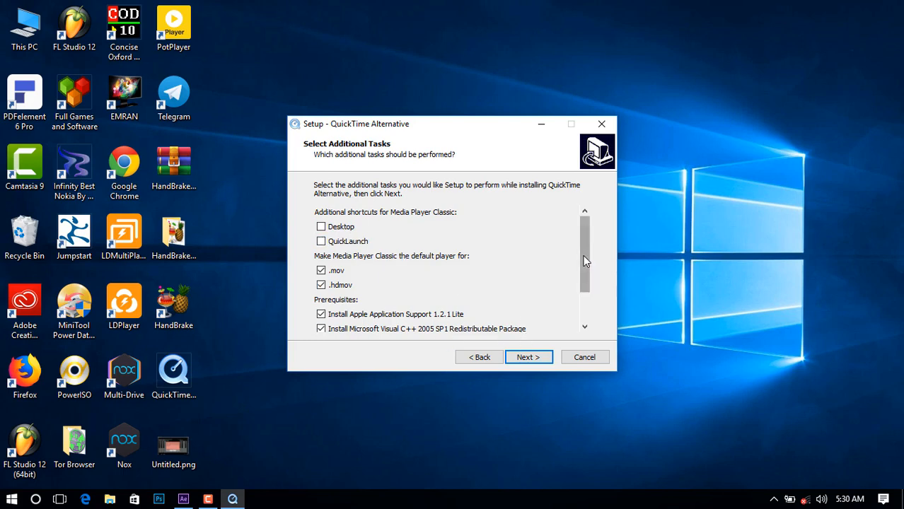
scroll(down, 3)
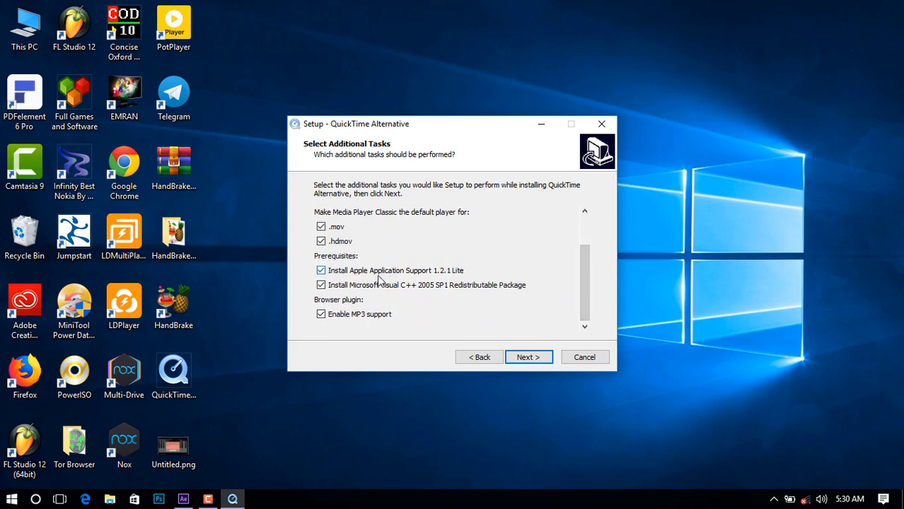
mouse_move(380, 317)
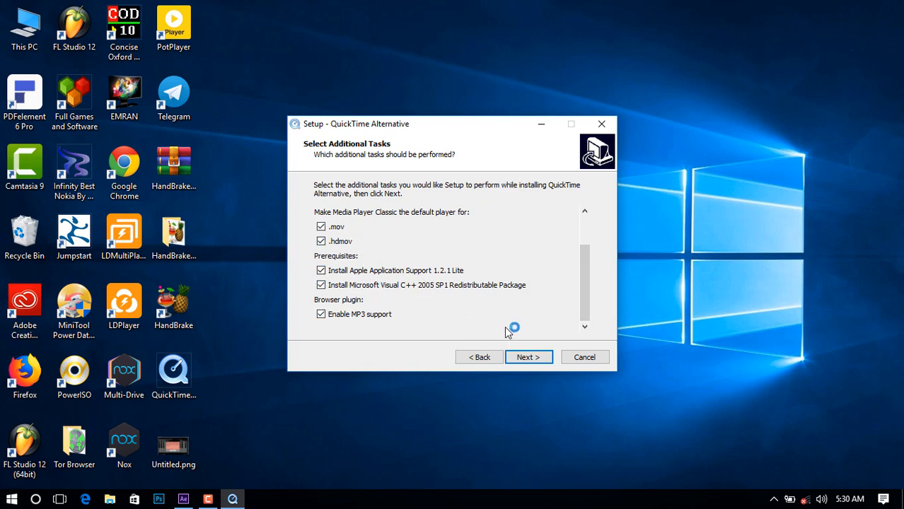
Install QuickTime Alternative and finish with 'Configure settings for Quicktime' ticked.
click(529, 357)
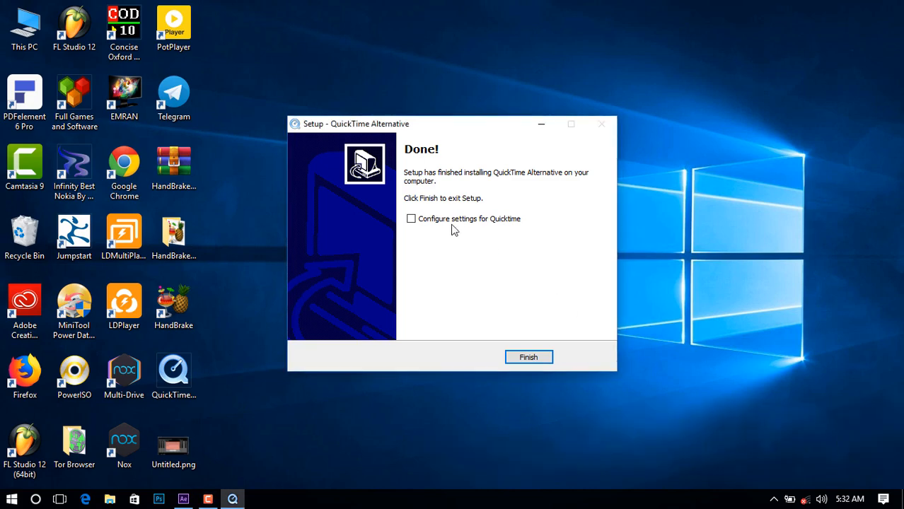
click(411, 219)
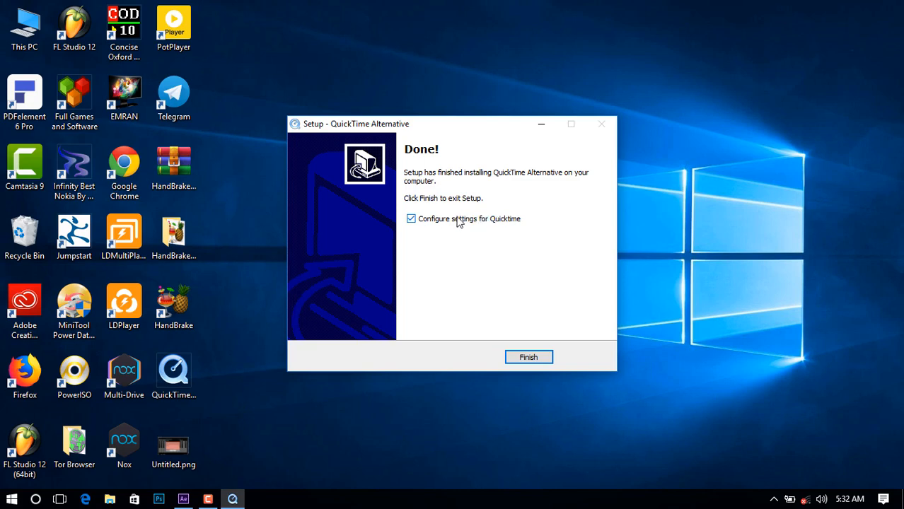
click(529, 357)
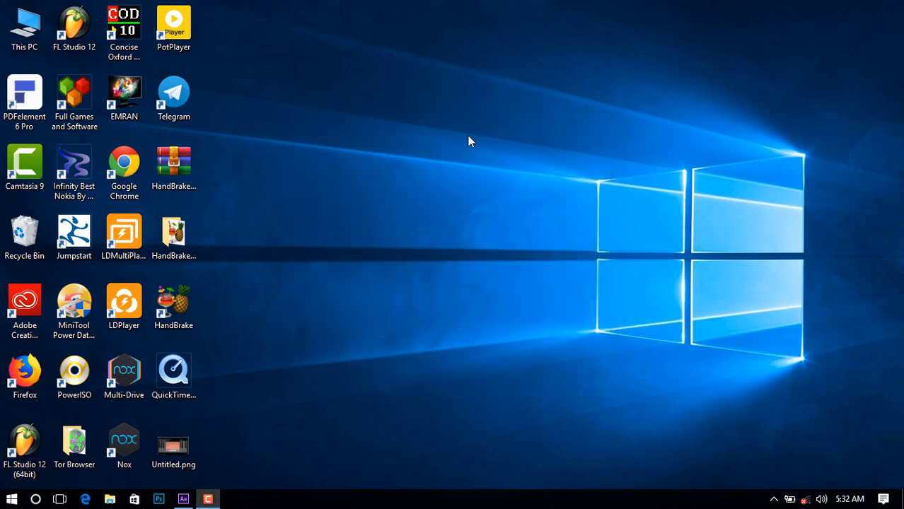
mouse_move(204, 448)
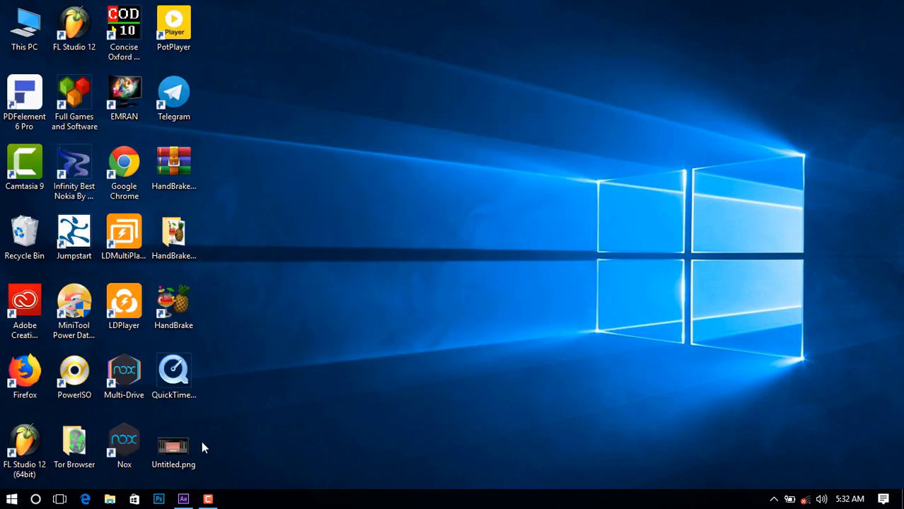
Restore After Effects from the taskbar and close its window.
click(183, 498)
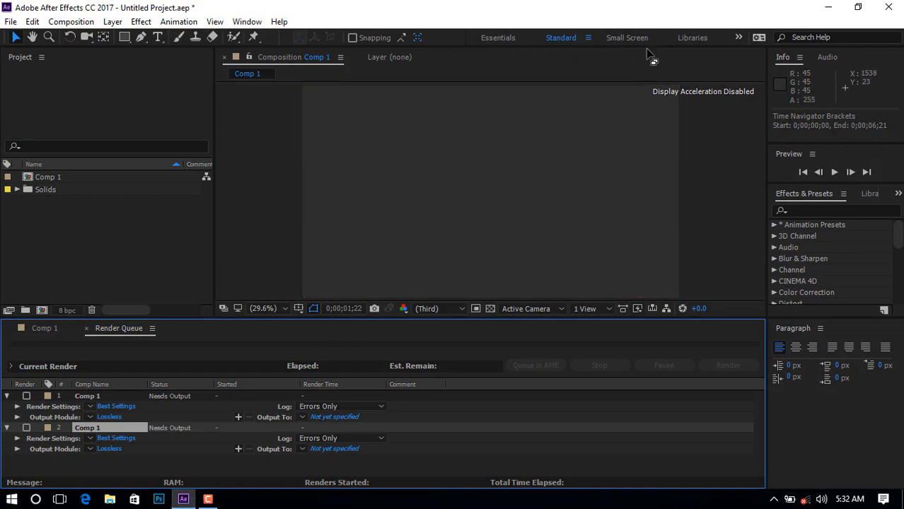
mouse_move(900, 7)
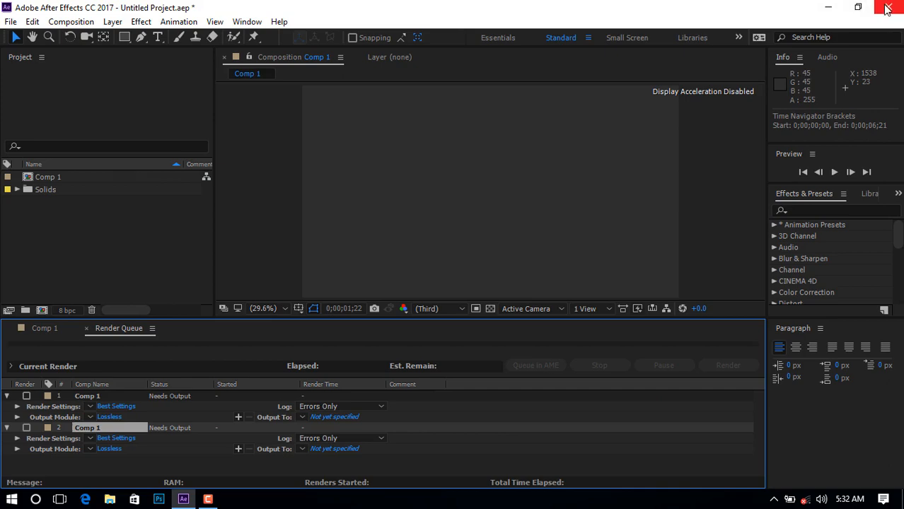
click(890, 8)
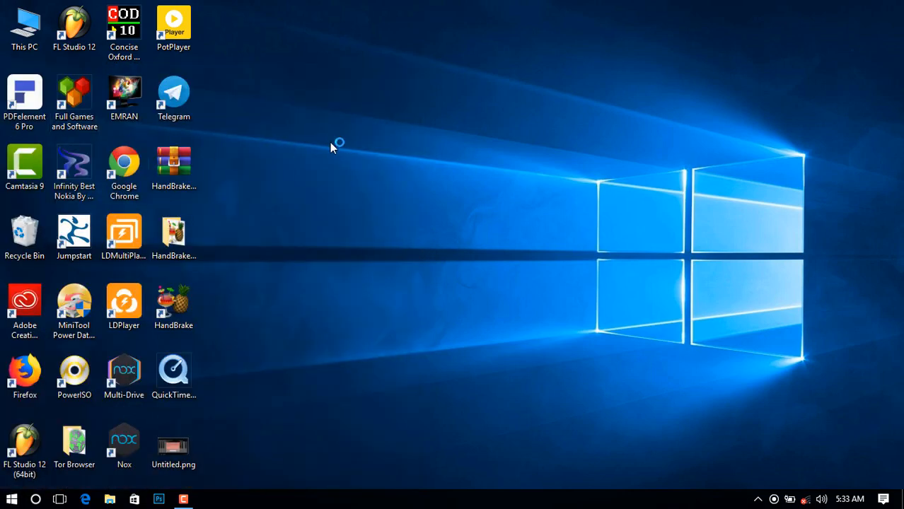
Relaunch Adobe After Effects CC 2017 from Recently added in the Start menu.
click(10, 495)
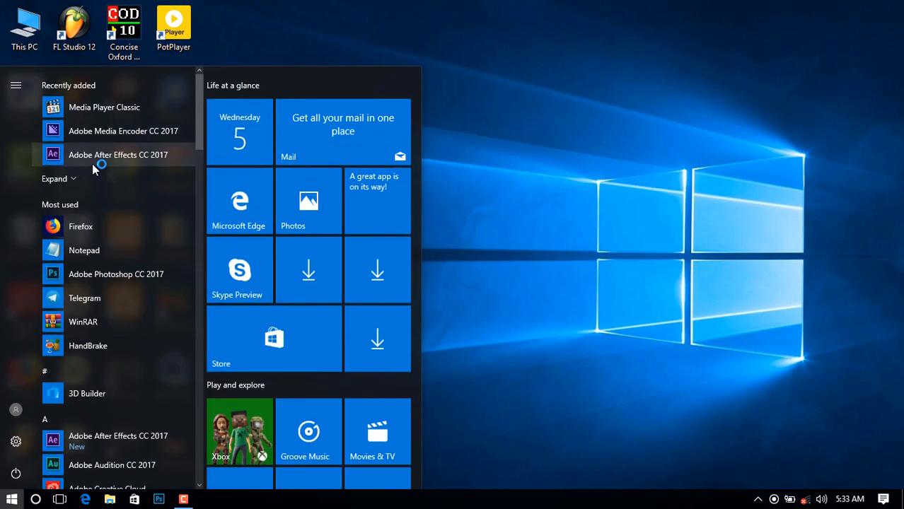
click(118, 154)
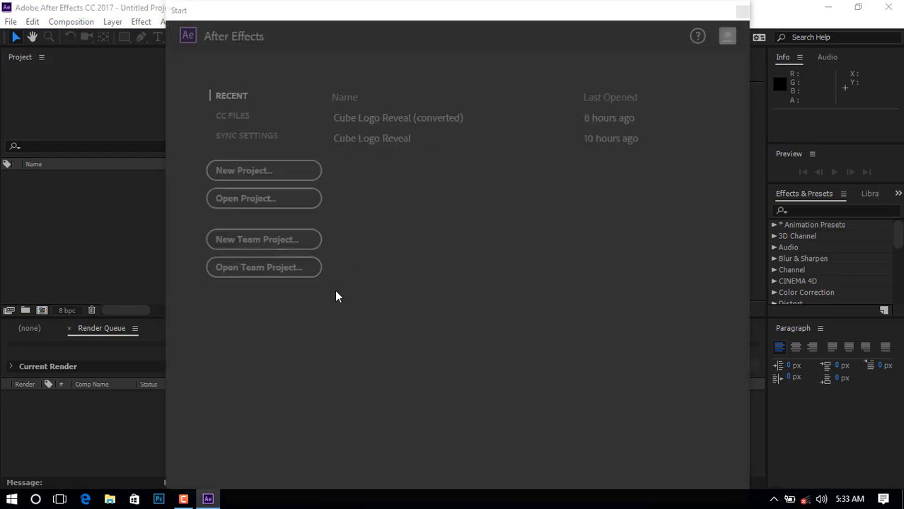
Dismiss the start screen and create a new composition, Comp 1.
click(264, 171)
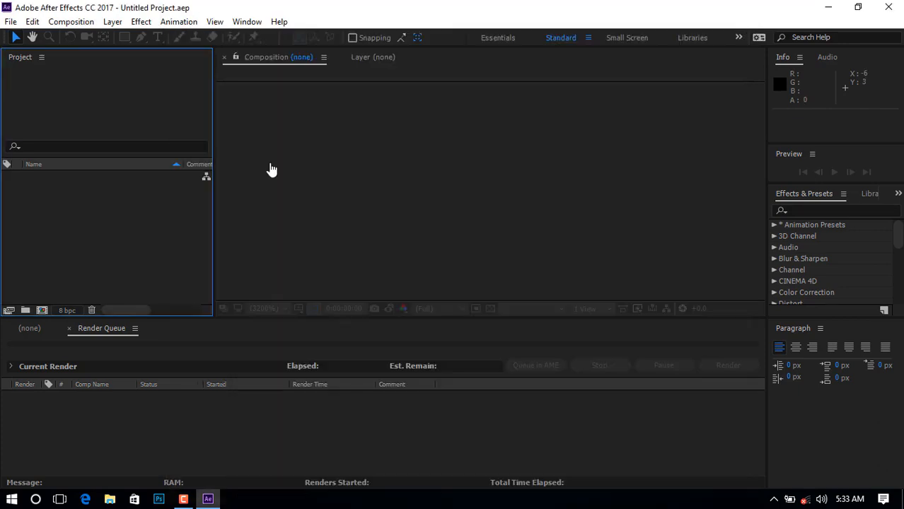
click(89, 22)
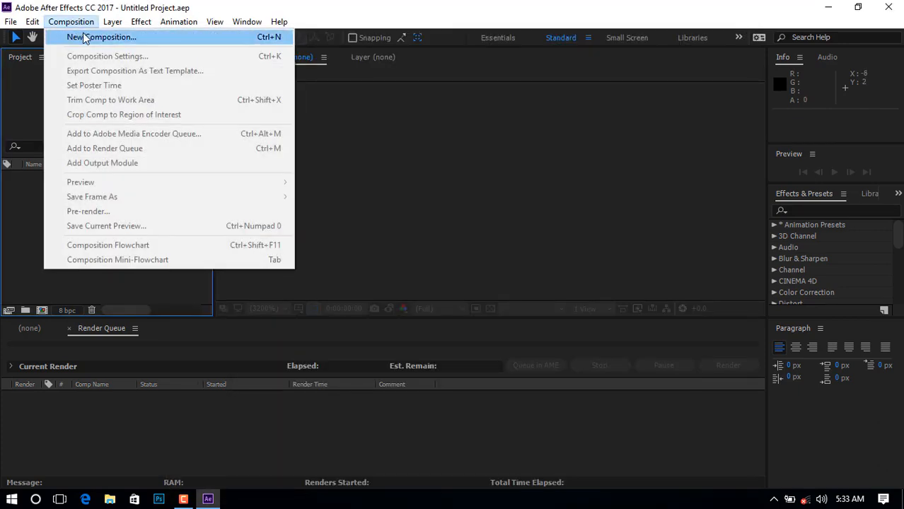
click(106, 38)
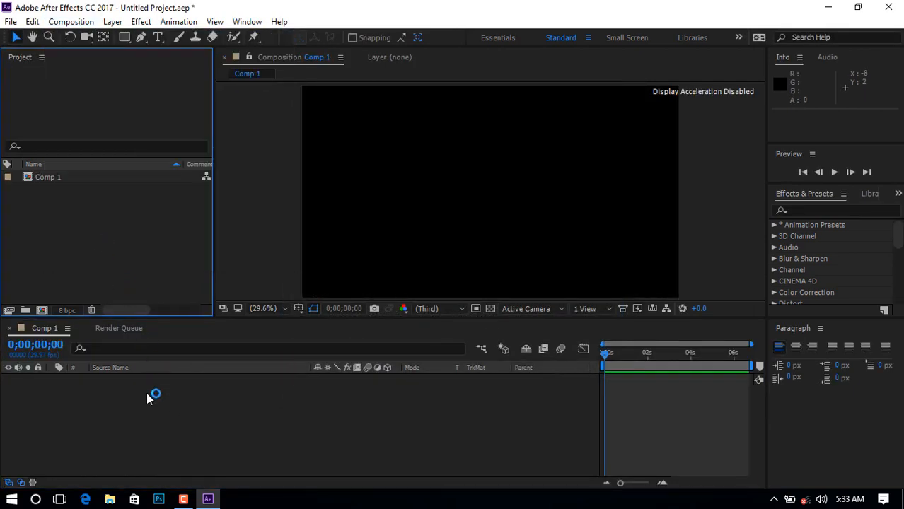
Add a dark gray solid layer to Comp 1 from the timeline's New menu.
right_click(149, 397)
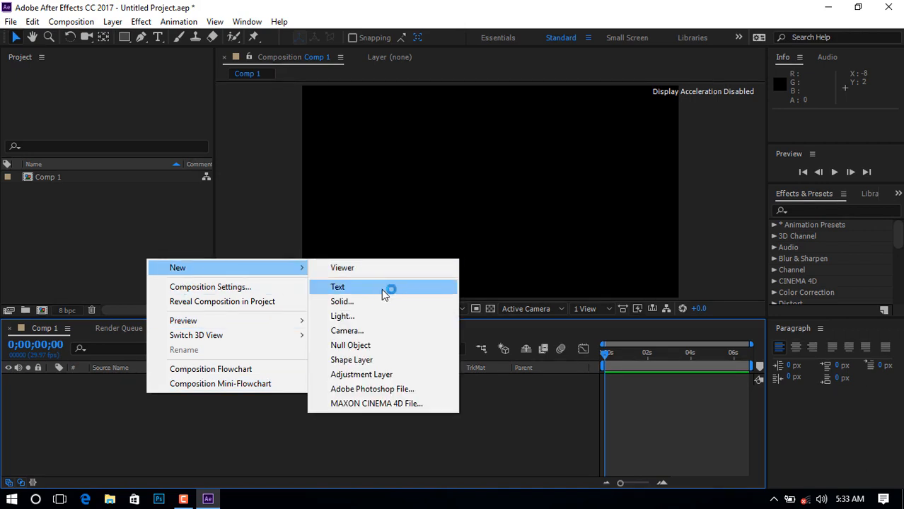
click(341, 301)
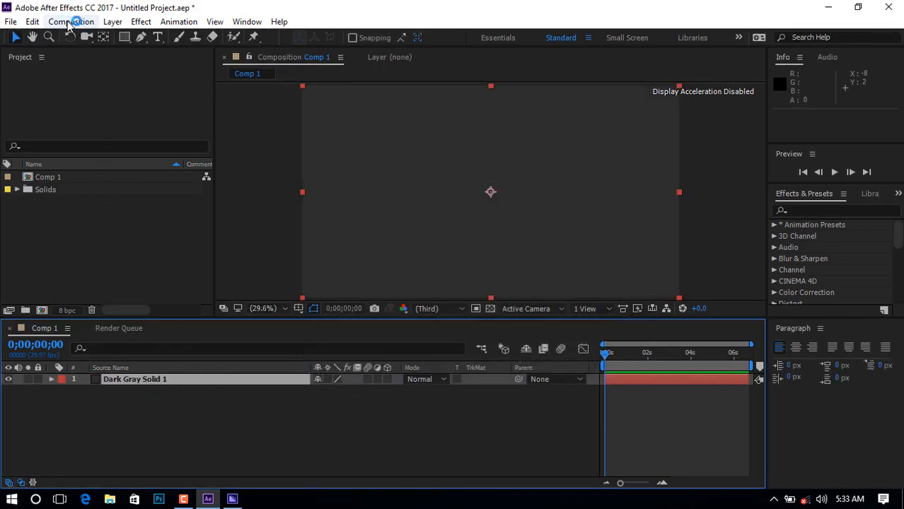
click(71, 21)
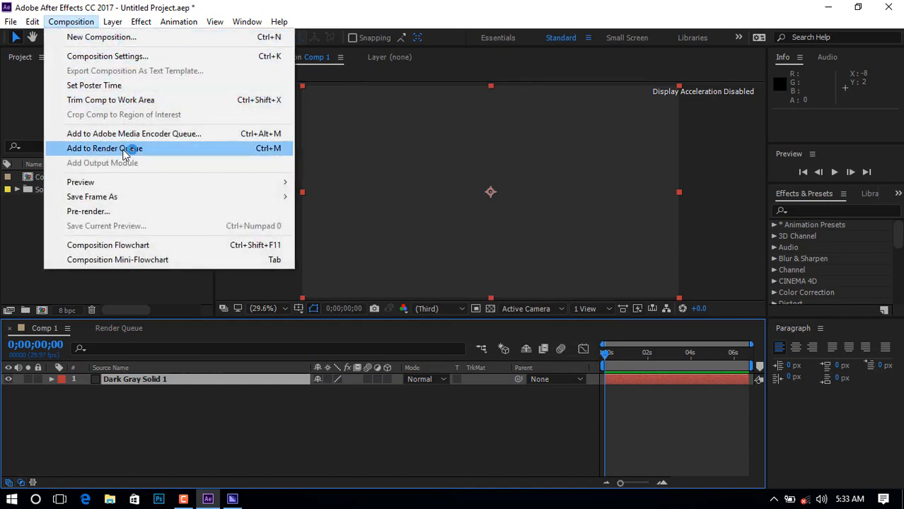
Queue Comp 1 for rendering with a QuickTime output format and confirm H.264 is listed.
click(105, 148)
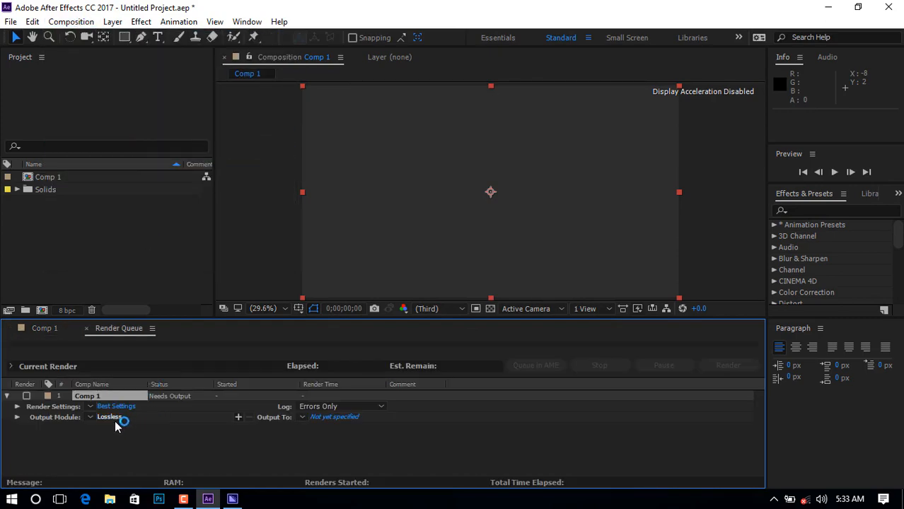
click(110, 418)
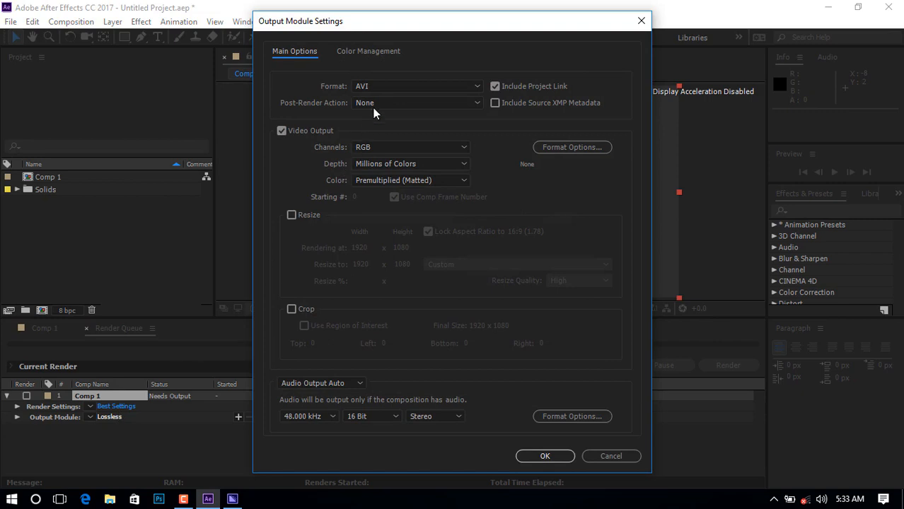
click(417, 86)
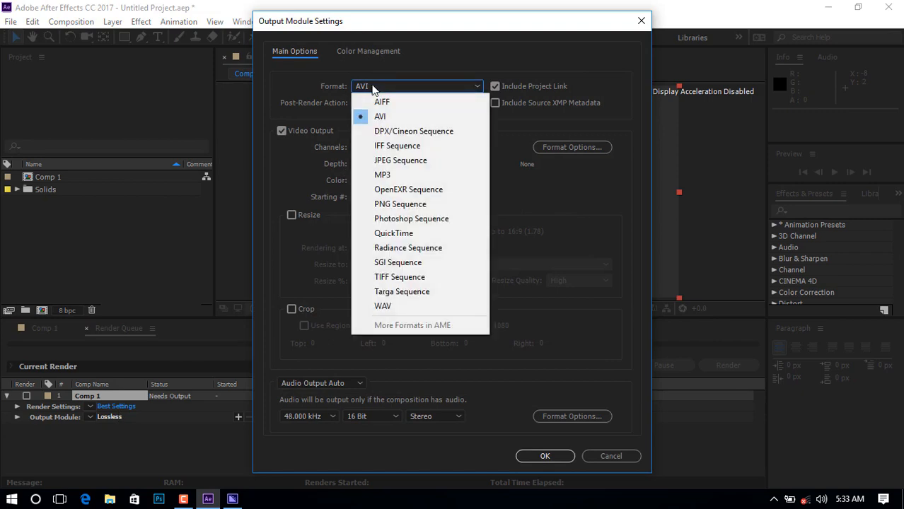
mouse_move(412, 219)
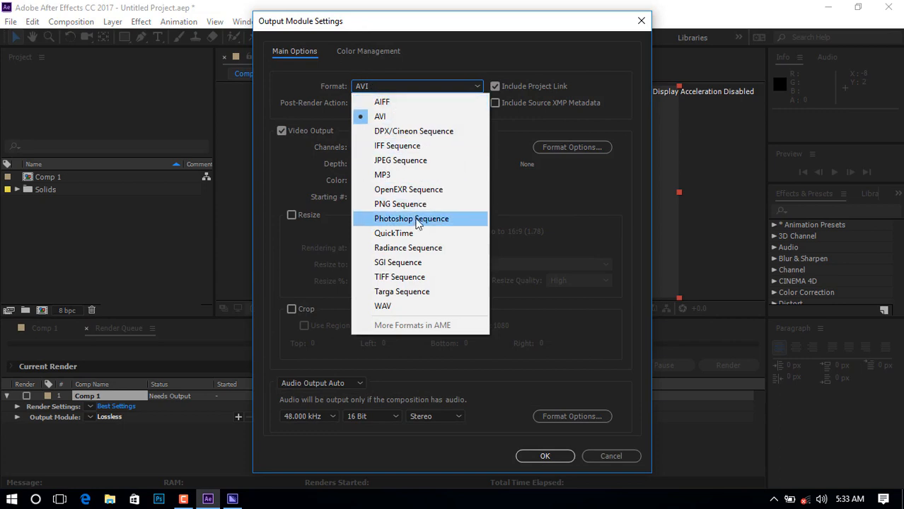
click(394, 232)
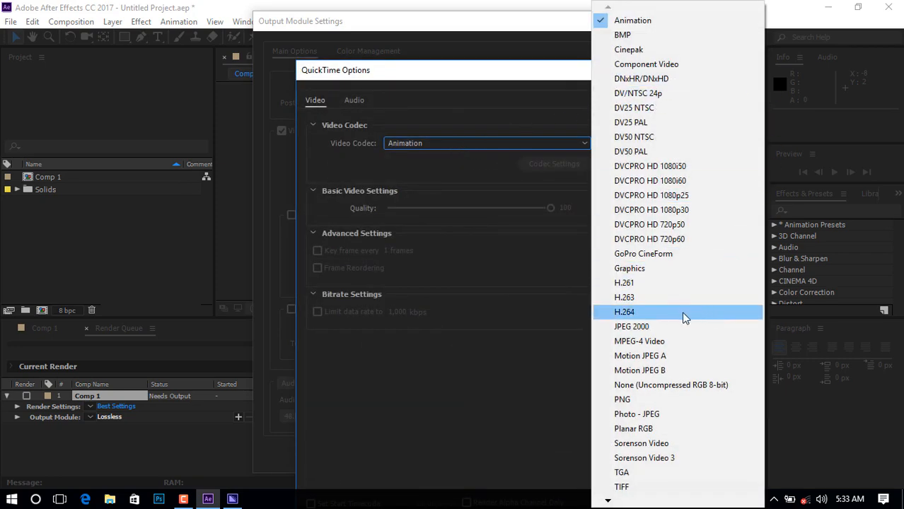
mouse_move(675, 316)
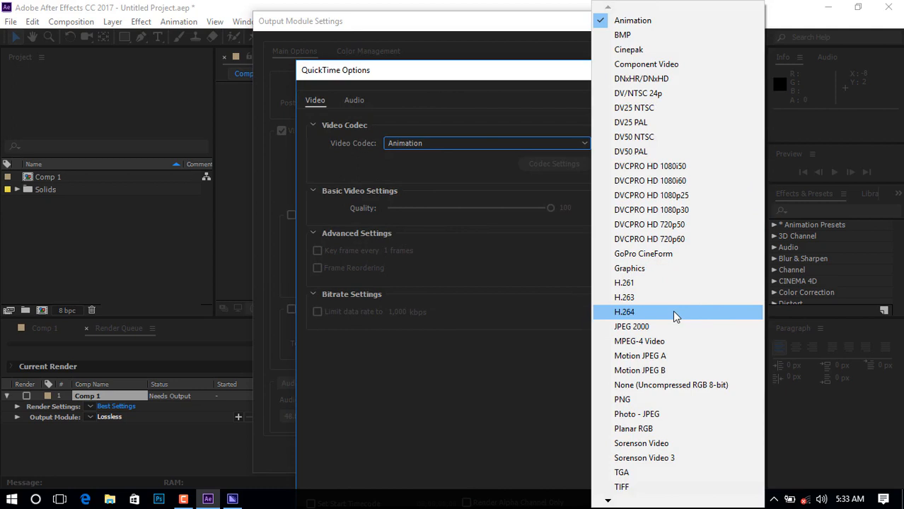
mouse_move(643, 316)
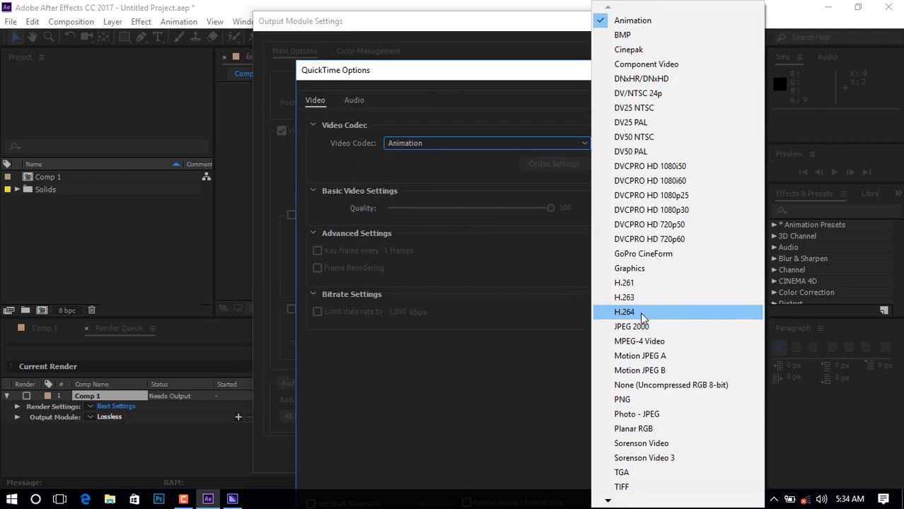
mouse_move(658, 318)
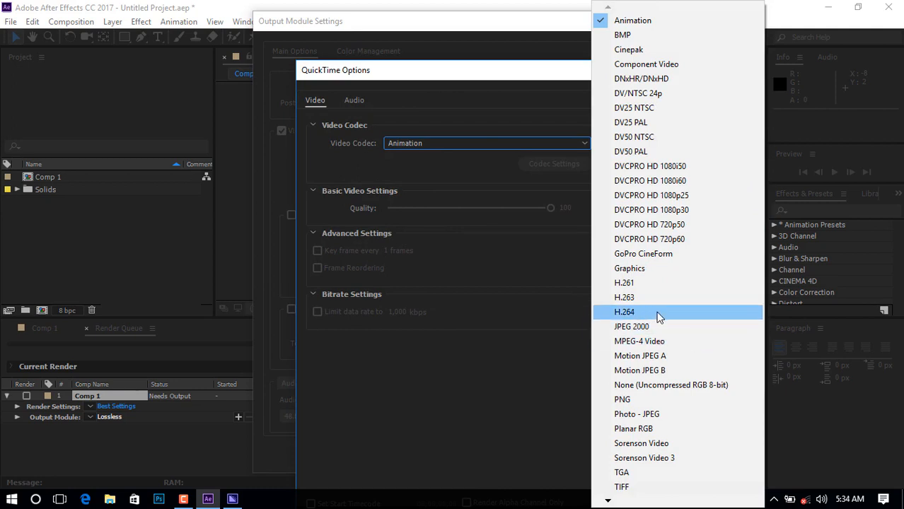
mouse_move(621, 316)
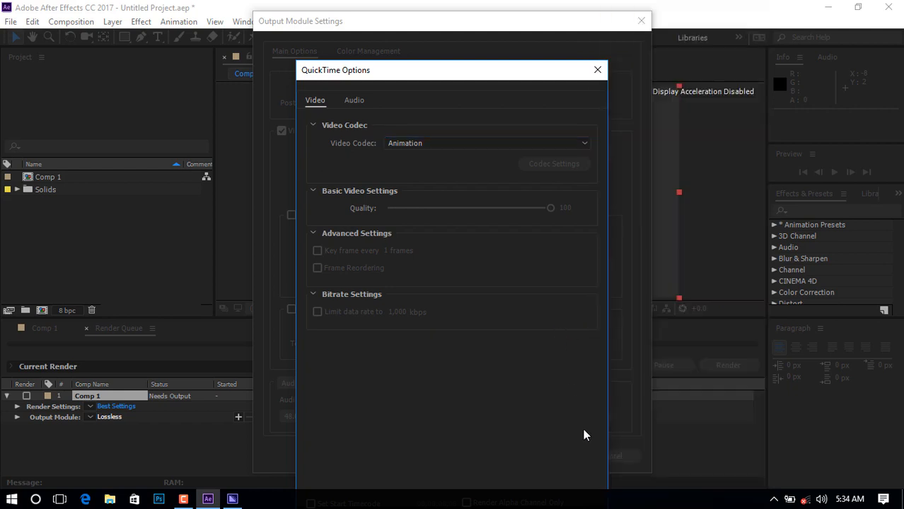
Close the QuickTime Options and Output Module Settings, then quit After Effects choosing Don't Save.
click(598, 69)
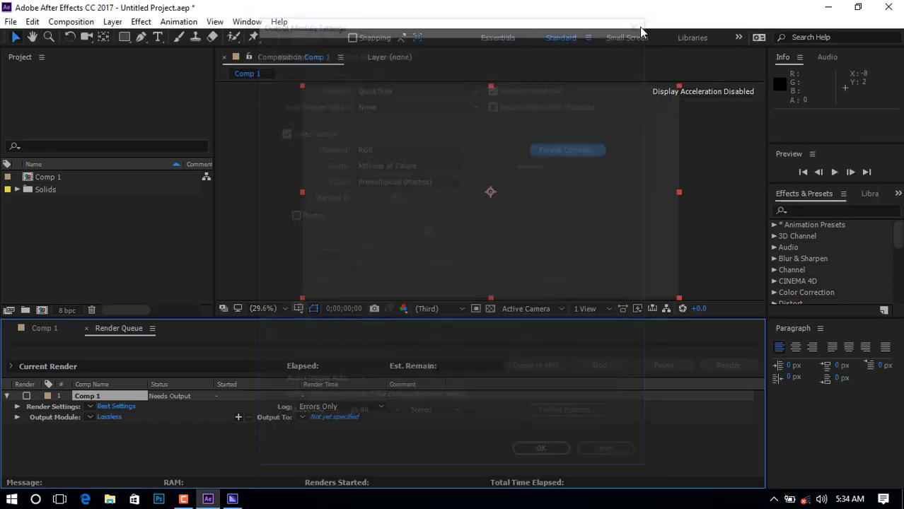
click(542, 449)
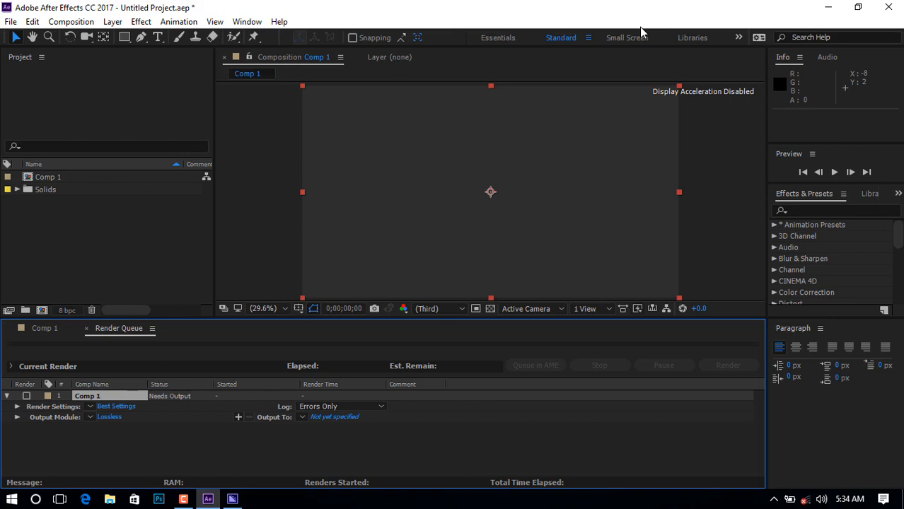
click(889, 7)
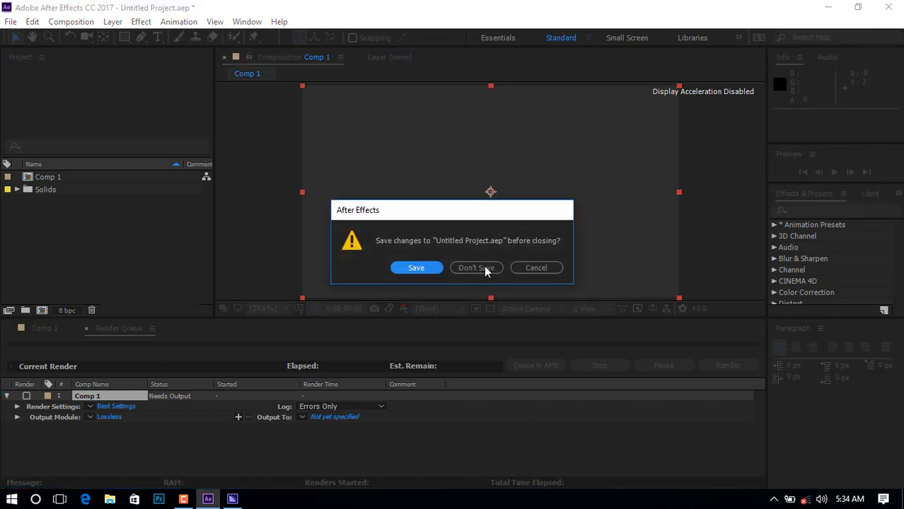
click(476, 268)
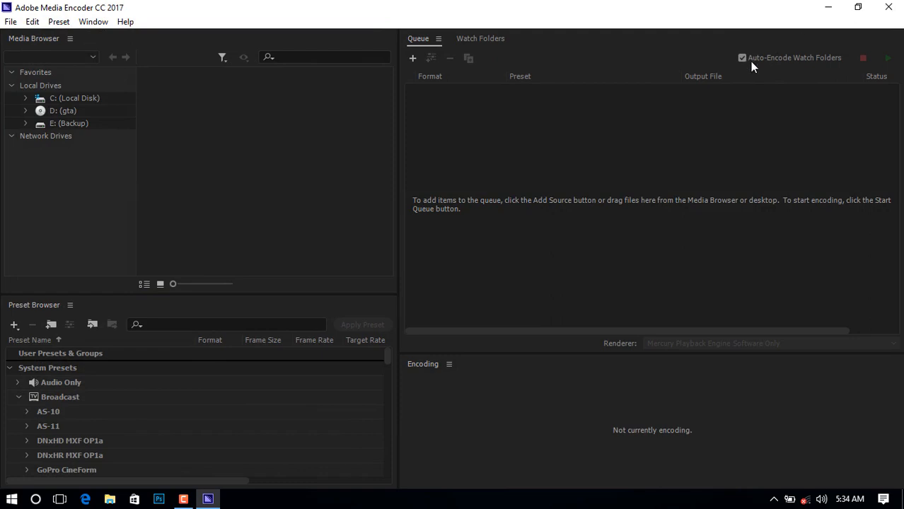
mouse_move(801, 32)
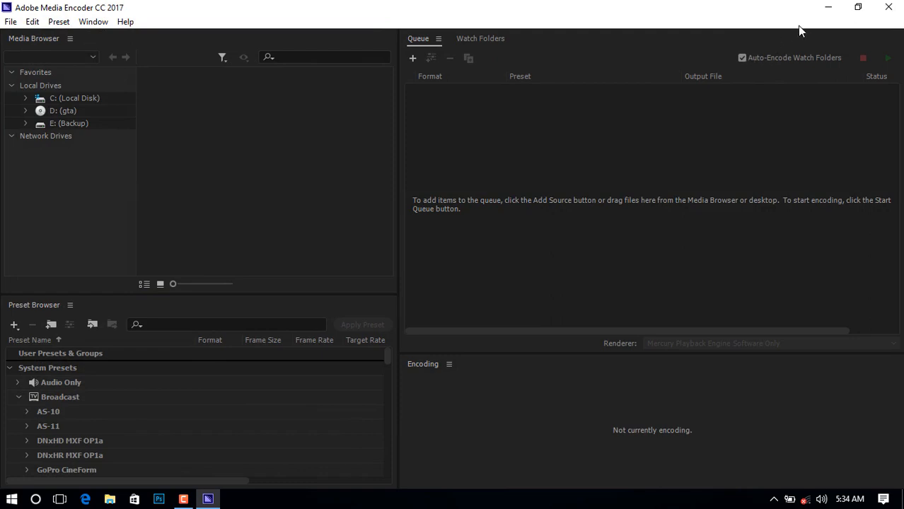